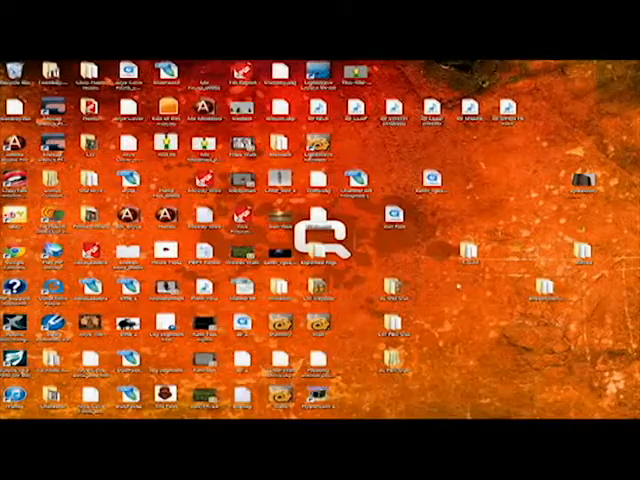
Create a new folder on the desktop via the context menu's New > Folder.
right_click(330, 230)
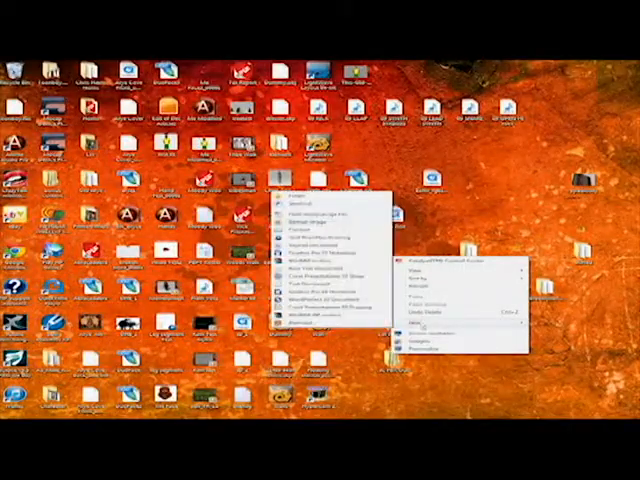
click(320, 240)
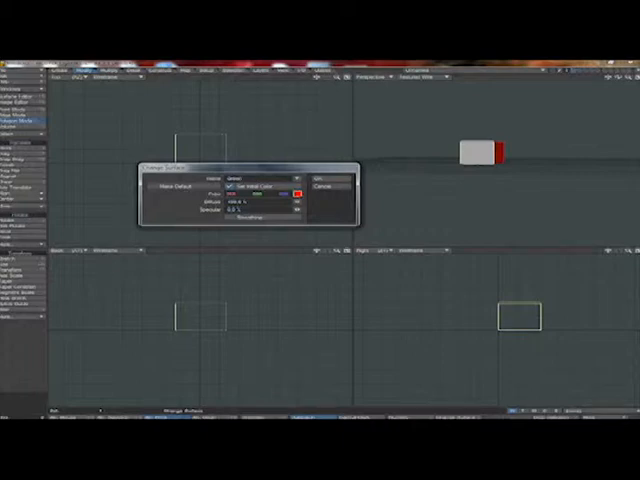
Assign named, coloured surfaces (including red and yellow) to each of the cube's faces.
click(294, 194)
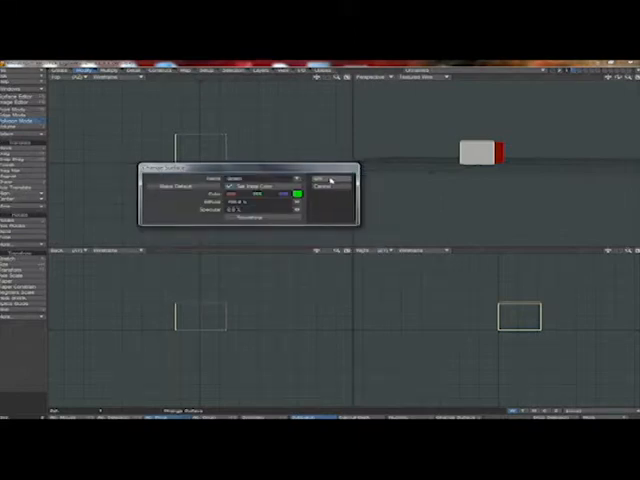
click(320, 180)
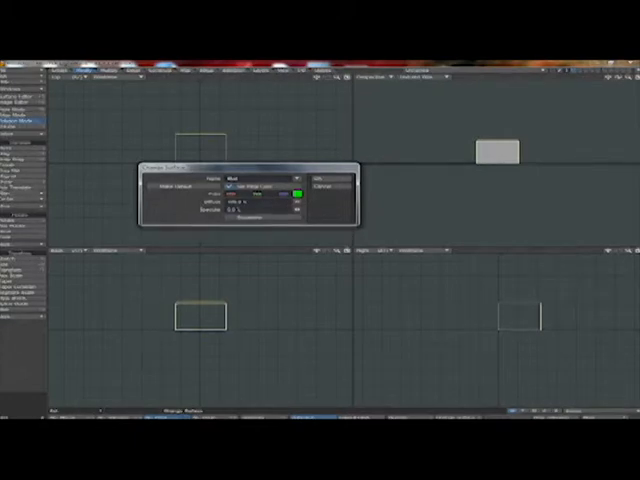
click(300, 192)
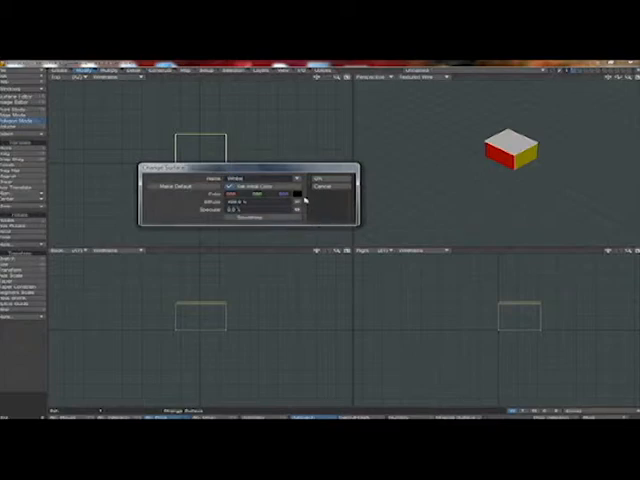
click(262, 186)
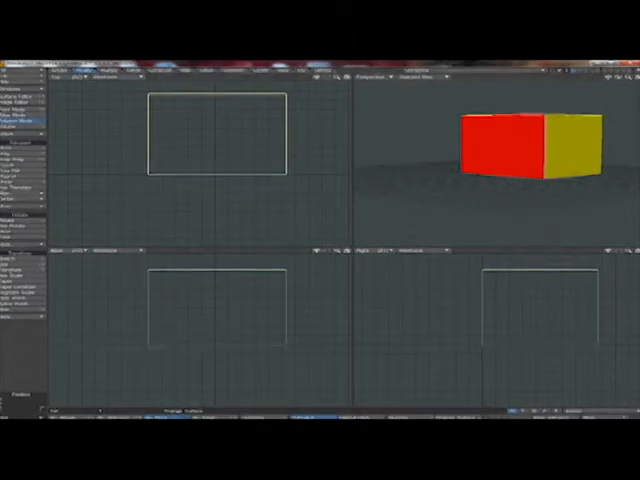
Bring up the File menu to begin exporting the finished cube.
click(16, 72)
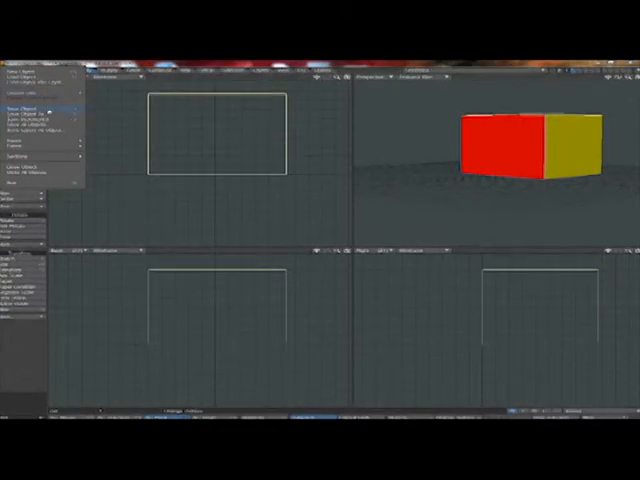
Start an OBJ export of the cube, bringing up the save dialog.
click(22, 148)
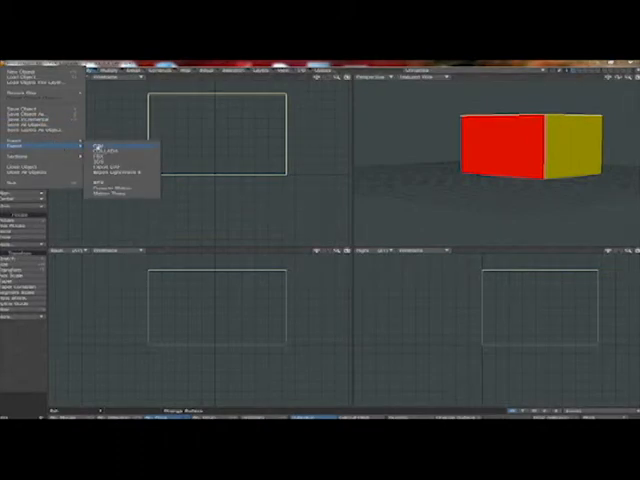
click(104, 148)
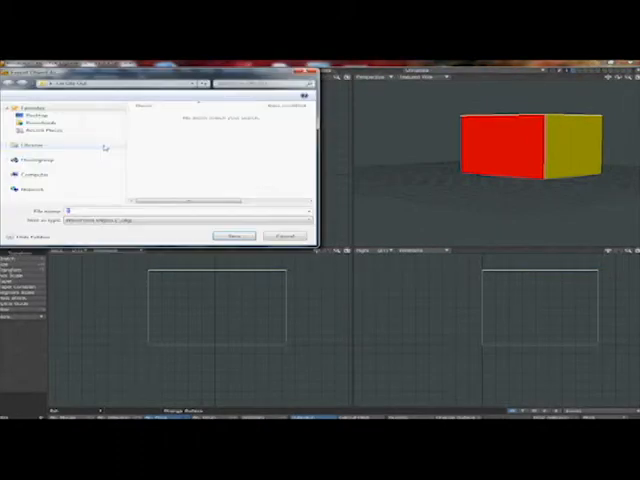